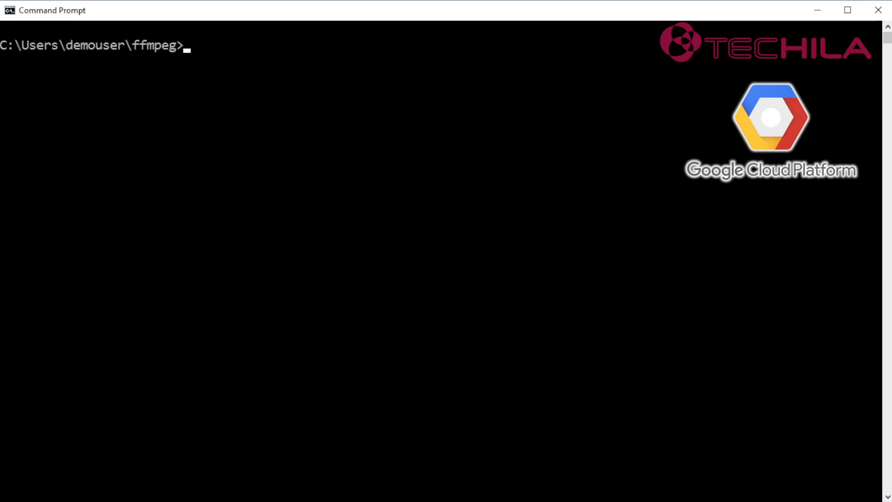
# List the contents of the gs://techila-demo bucket with gsutil ls
pyautogui.write('gsutil ls')
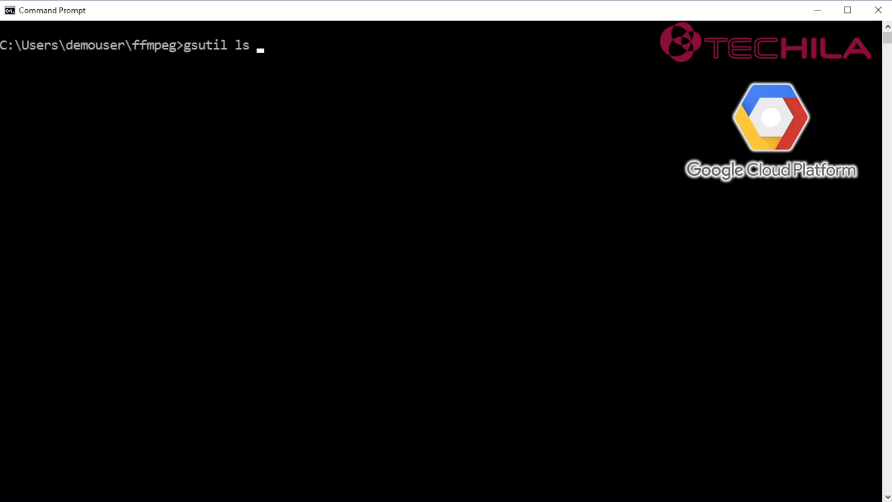
pyautogui.write('gs://techila-demo')
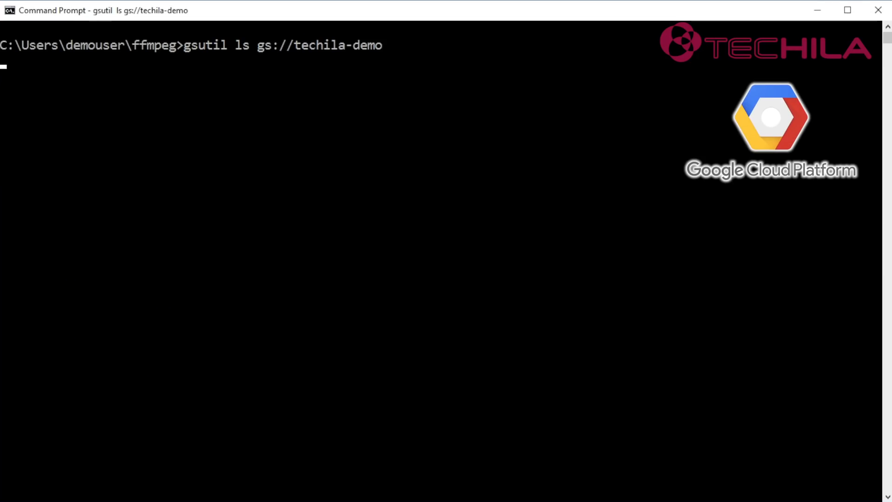
pyautogui.press('Return')
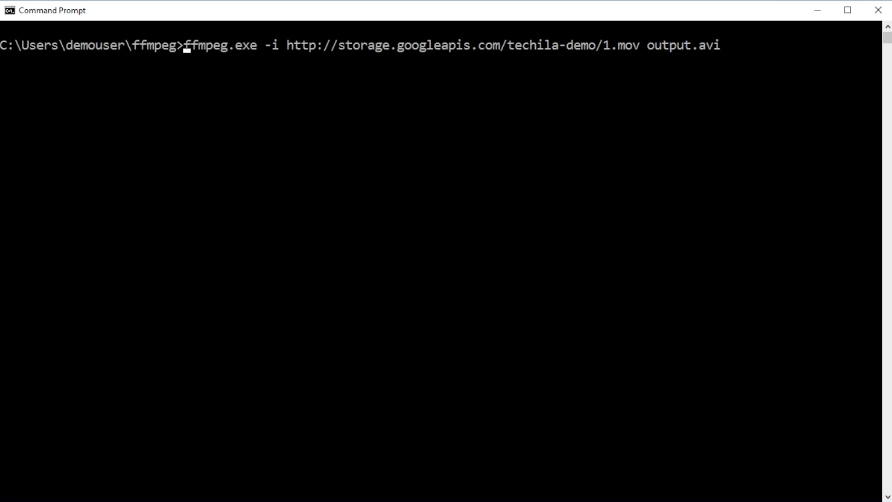
# Rewrite the line as %techila% peach with command="ffmpeg.exe" and the ffmpeg arguments as parameters
pyautogui.write('%techila% peach')
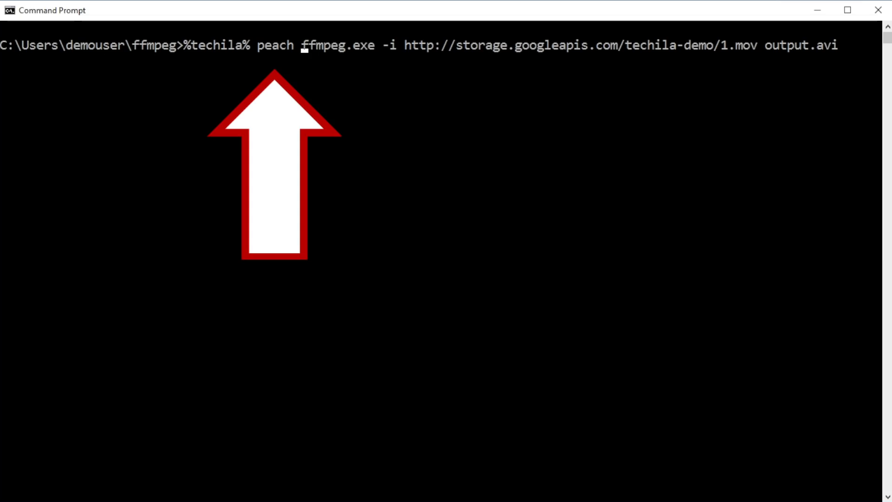
pyautogui.write('command=')
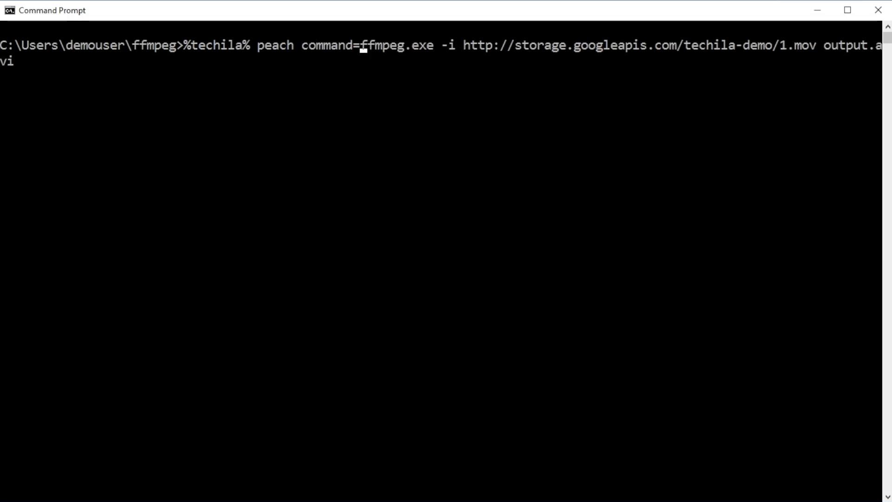
pyautogui.write('"')
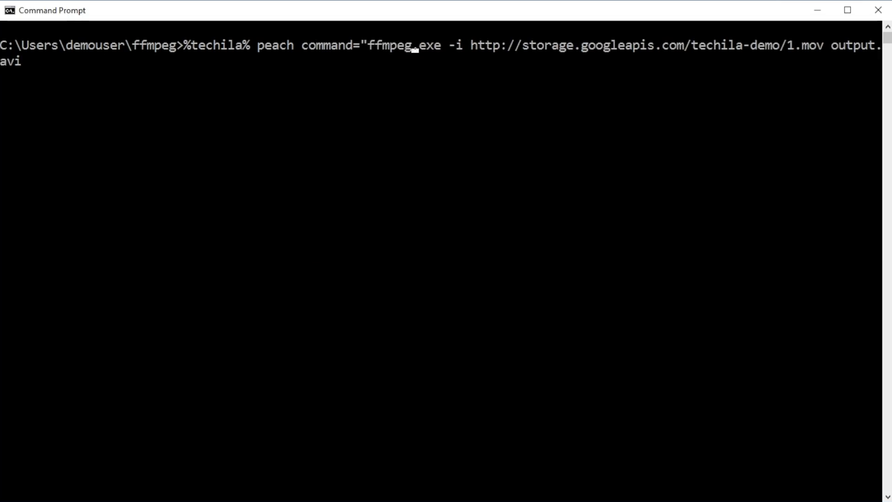
pyautogui.write('"')
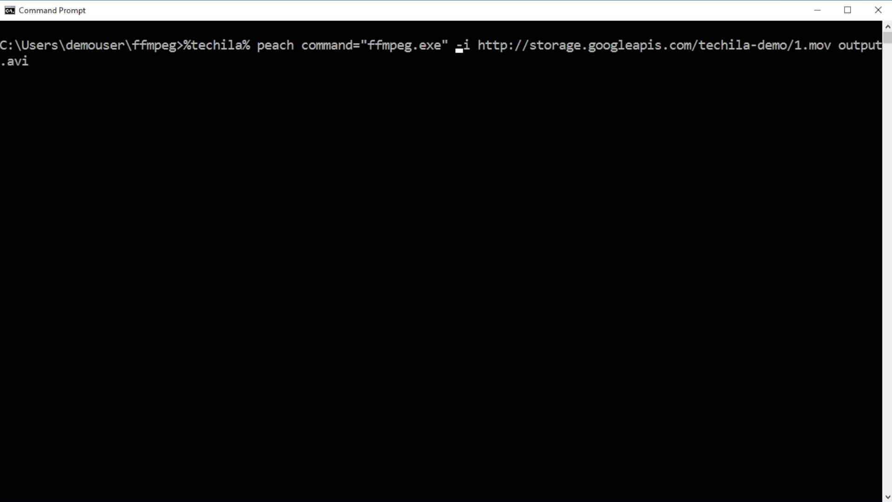
pyautogui.write('parameters="')
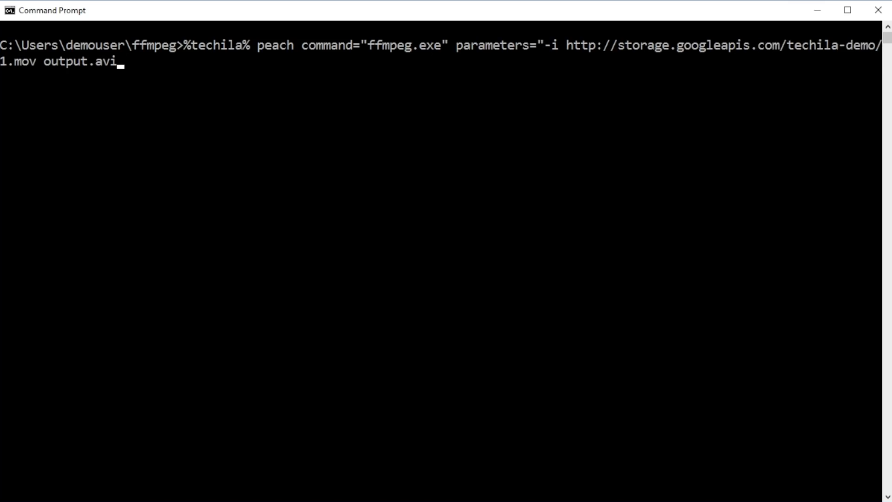
# Append jobs=400 to the peach command
pyautogui.write('" jobs=')
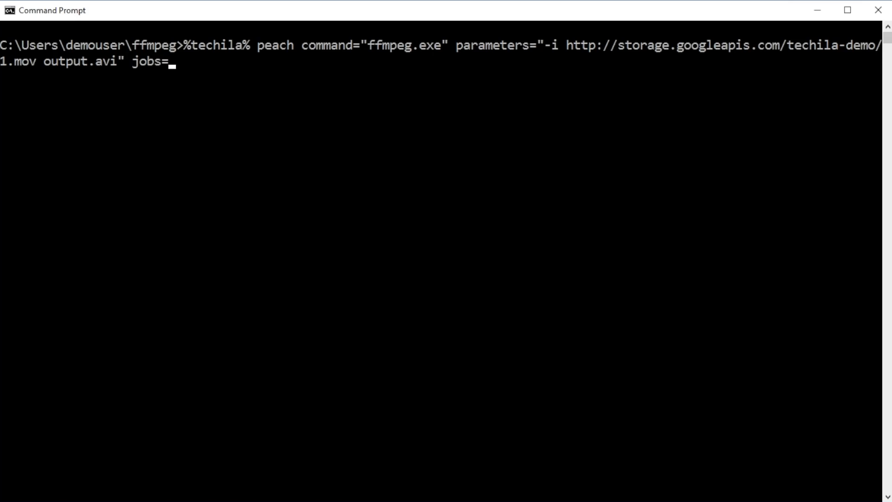
pyautogui.write('4')
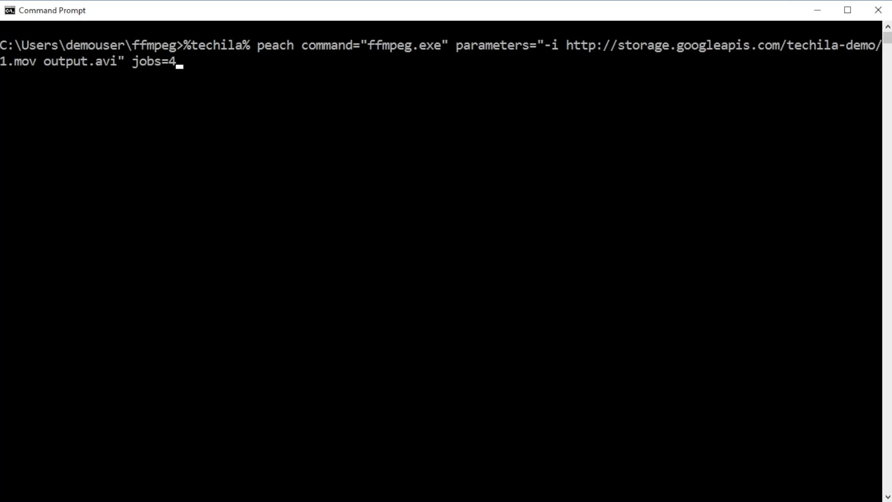
pyautogui.write('00')
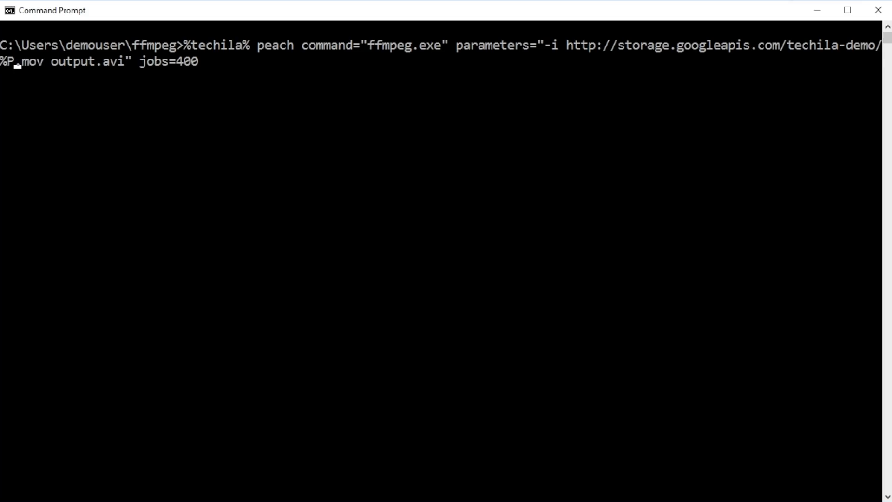
# Use %P(jobidx) input names, add outputfiles="output;file=output.avi", and submit the 400-job project
pyautogui.write('(jobidx)')
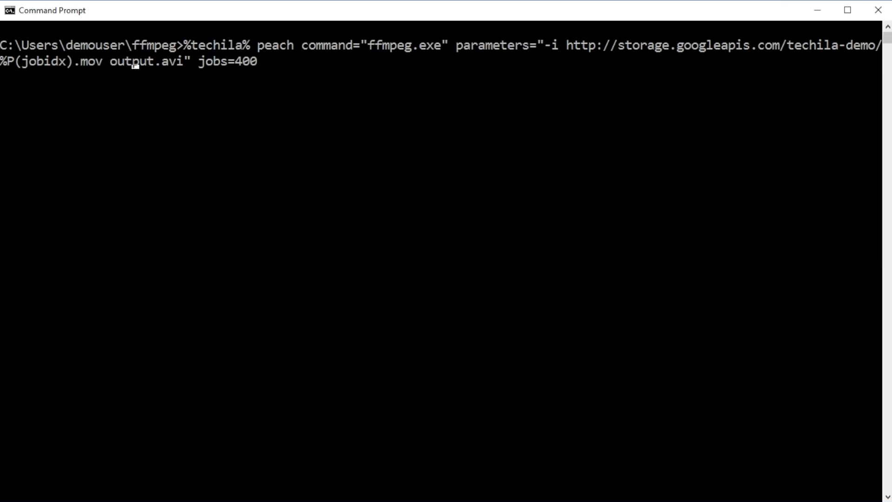
pyautogui.write('outputfiles="output')
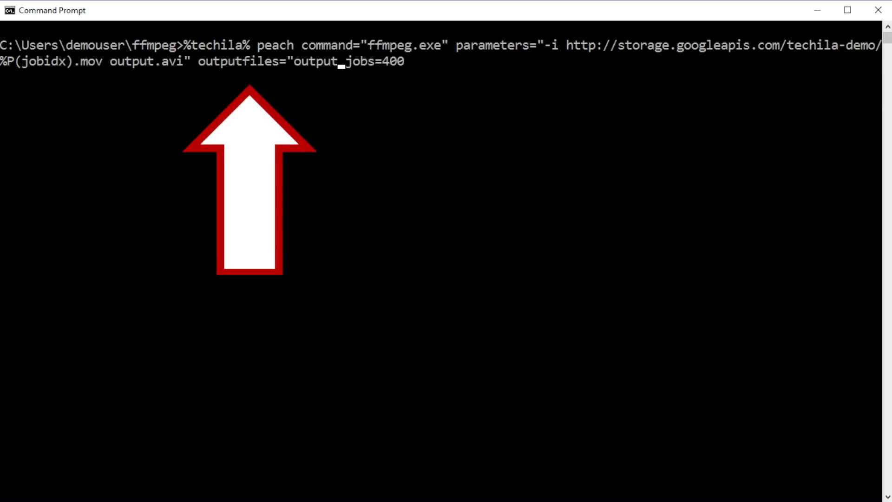
pyautogui.write(';file=output.avi')
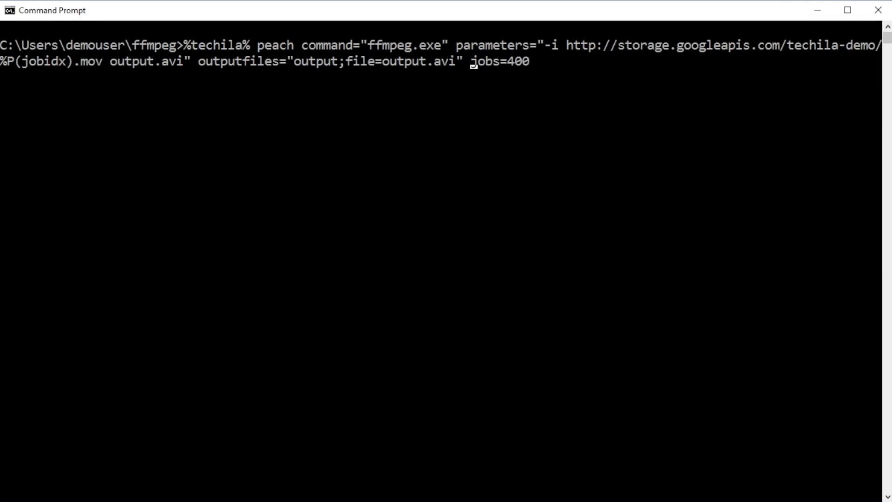
pyautogui.press('Return')
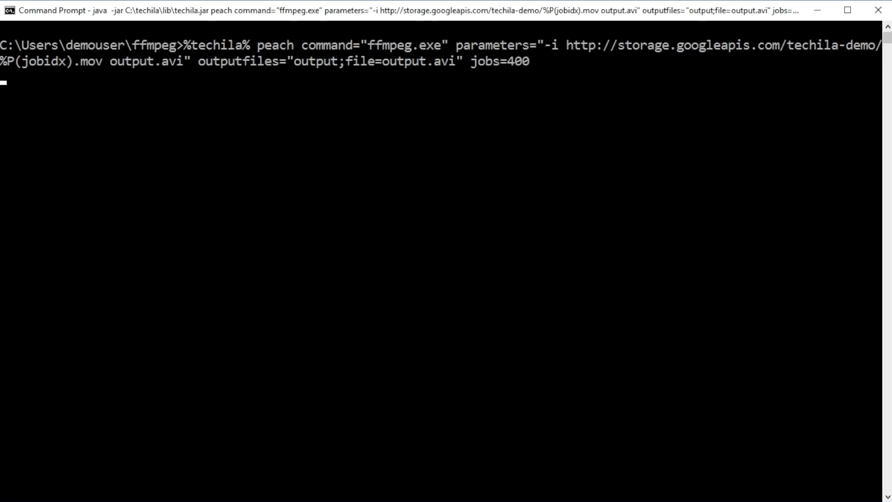
# Open the output folder in the ffmpeg directory while the project runs
pyautogui.press('Return')
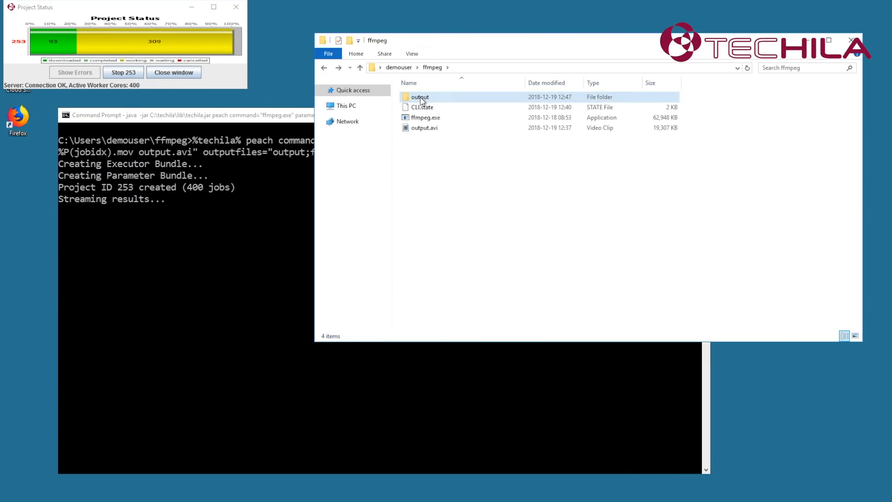
pyautogui.doubleClick(419, 97)
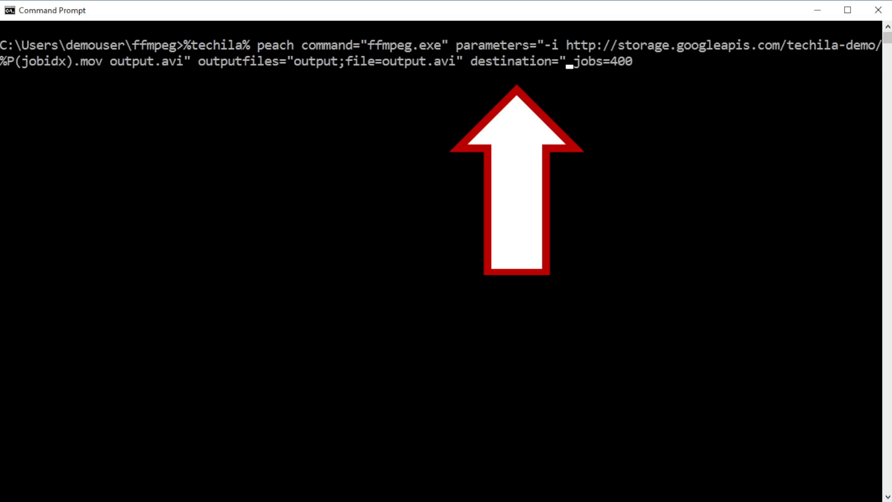
# Add destination="transcoded\%jobid.avi" and rerun the 400-job peach project
pyautogui.write('transcoded\\%jobid.avi"')
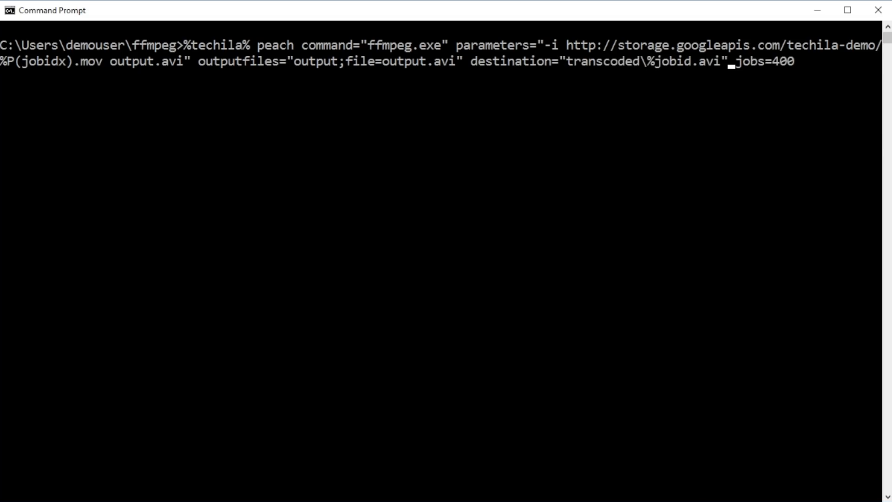
pyautogui.press('Return')
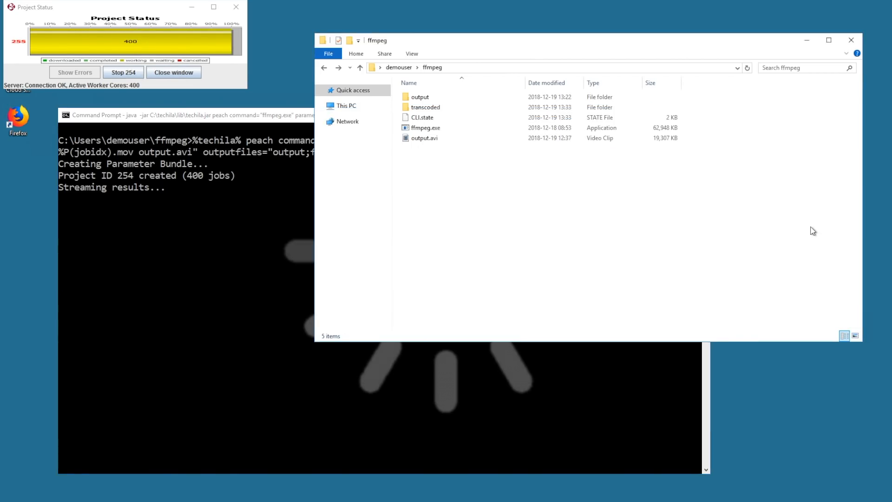
# Open the transcoded folder and play the video 1.avi
pyautogui.click(425, 107)
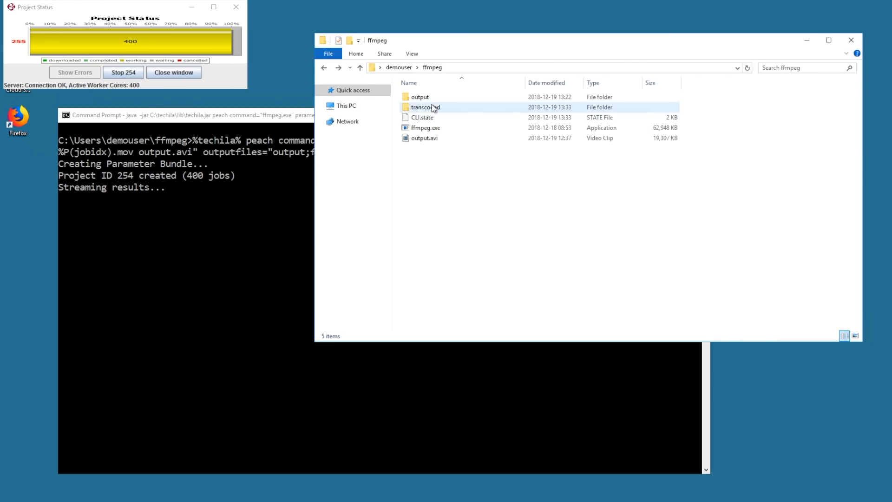
pyautogui.doubleClick(426, 107)
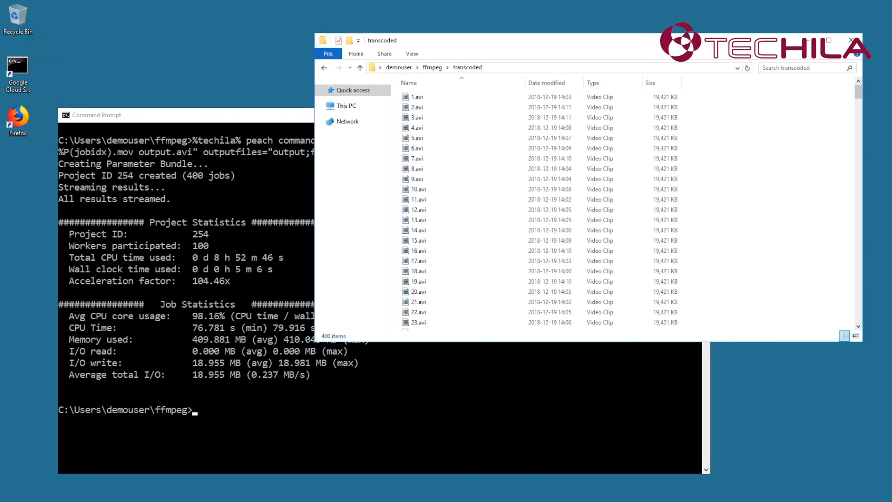
pyautogui.moveTo(744, 263)
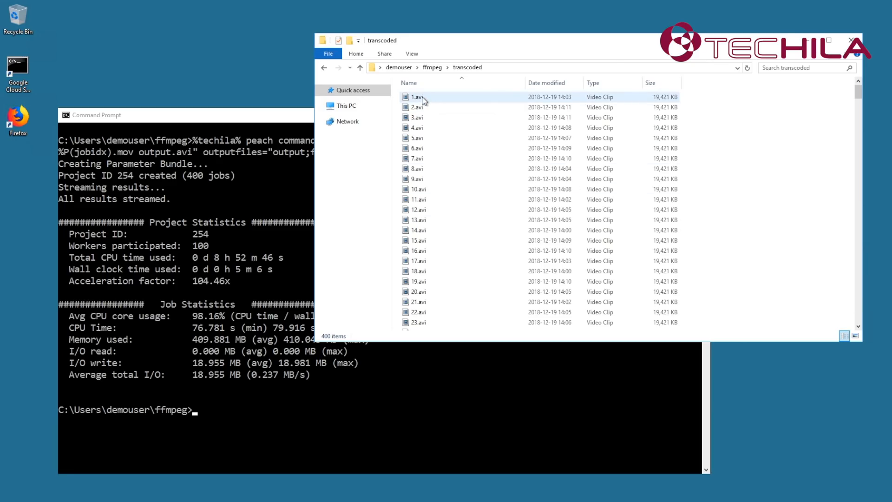
pyautogui.click(416, 97)
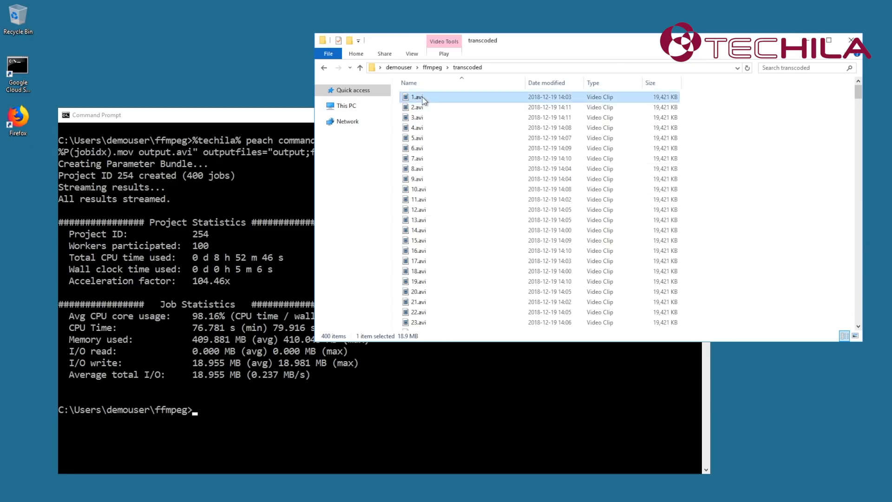
pyautogui.doubleClick(417, 97)
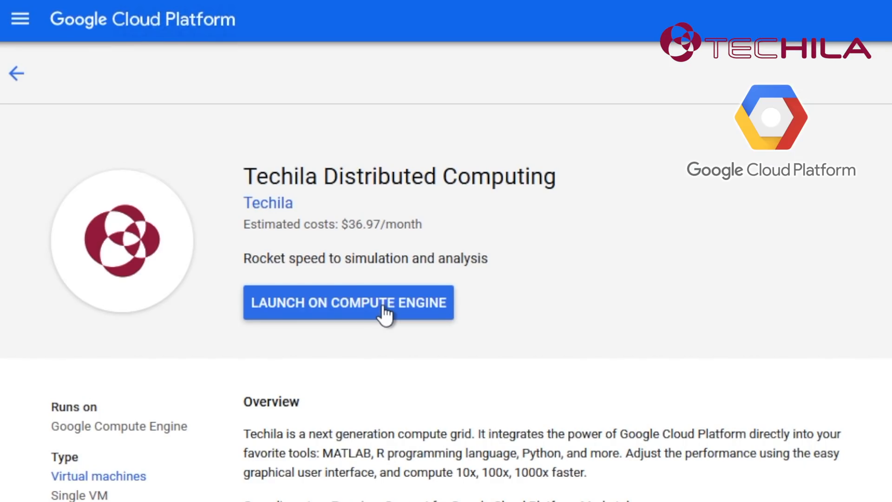
# Launch Techila Distributed Computing on Compute Engine to open its 100-node configuration wizard
pyautogui.click(347, 302)
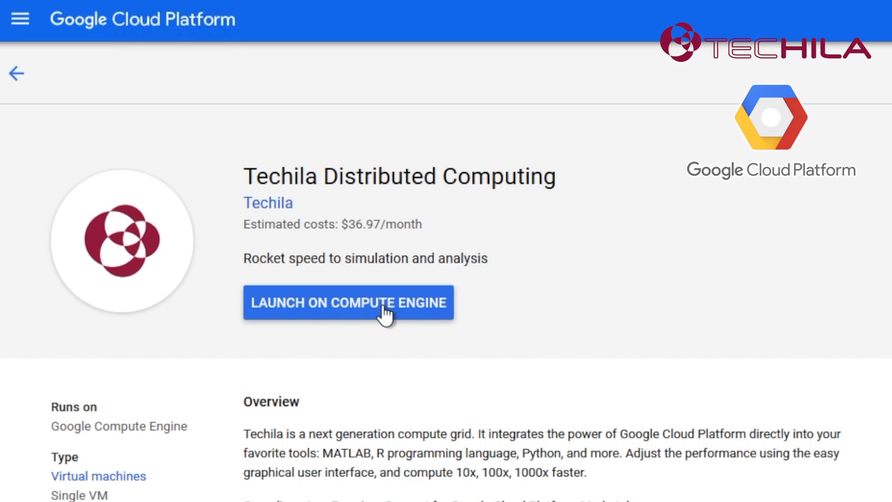
pyautogui.click(347, 302)
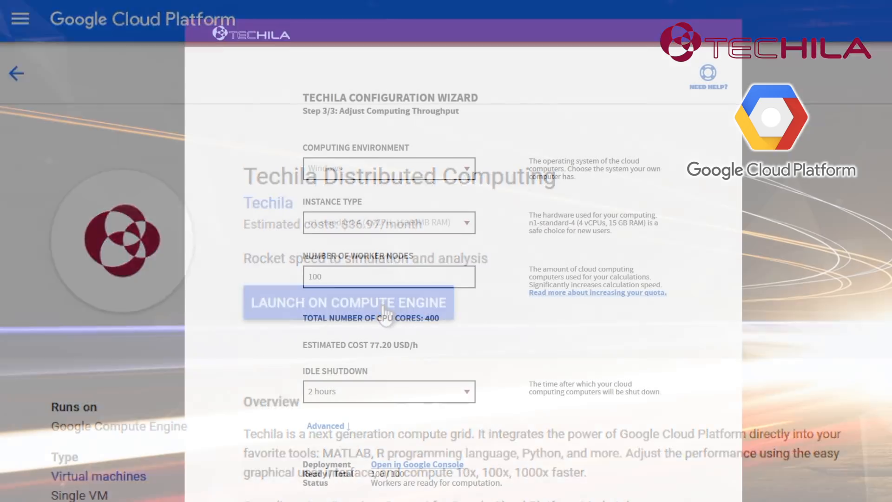
pyautogui.click(348, 302)
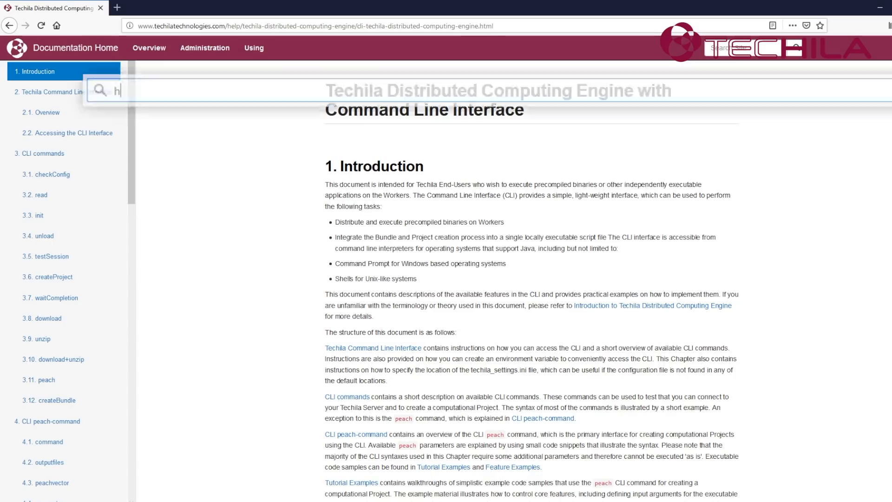
pyautogui.write('http://www.techilatechnologies.com/cli-guide')
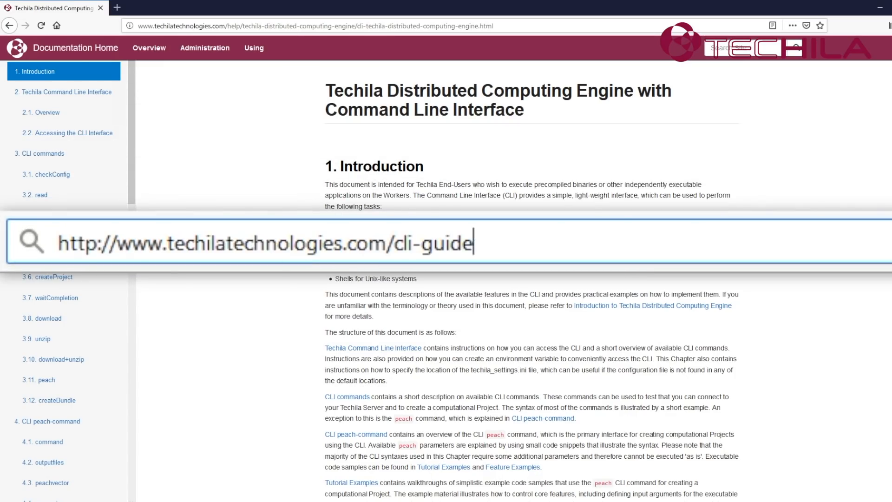